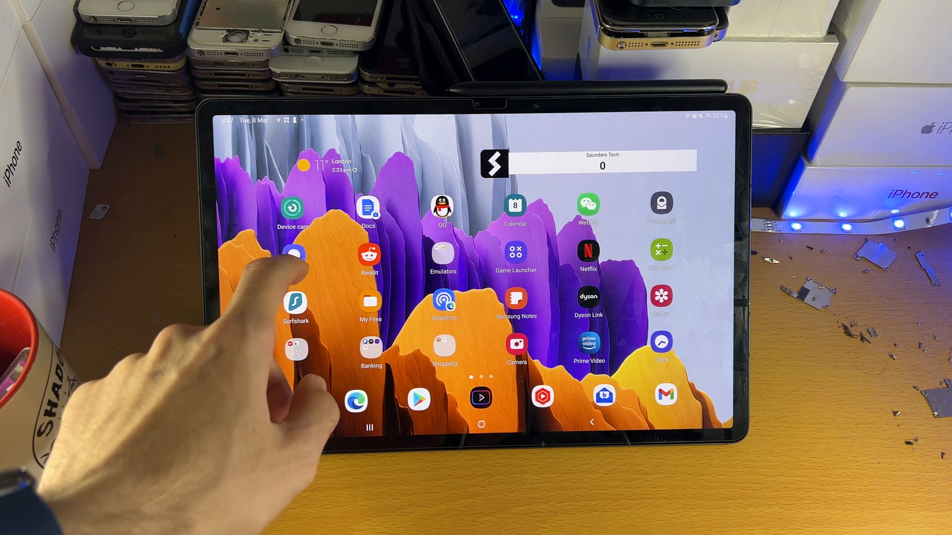
Launch Samsung Internet from the One UI Home shortcut, opening Snapdrop.
{"action": "left_click", "coordinate": [444, 303]}
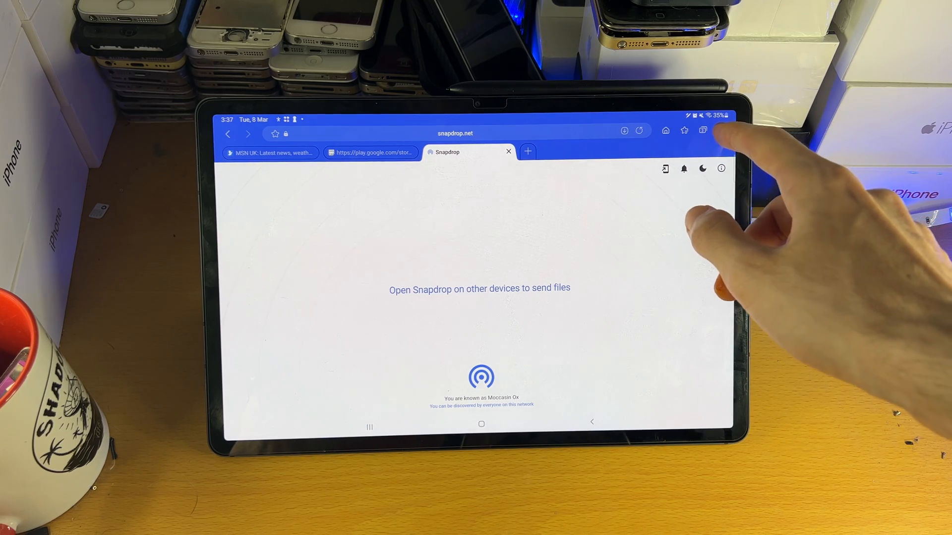
From the browser menu's Add-ons, open the ABP for Samsung Internet listing in Galaxy Store.
{"action": "left_click", "coordinate": [722, 130]}
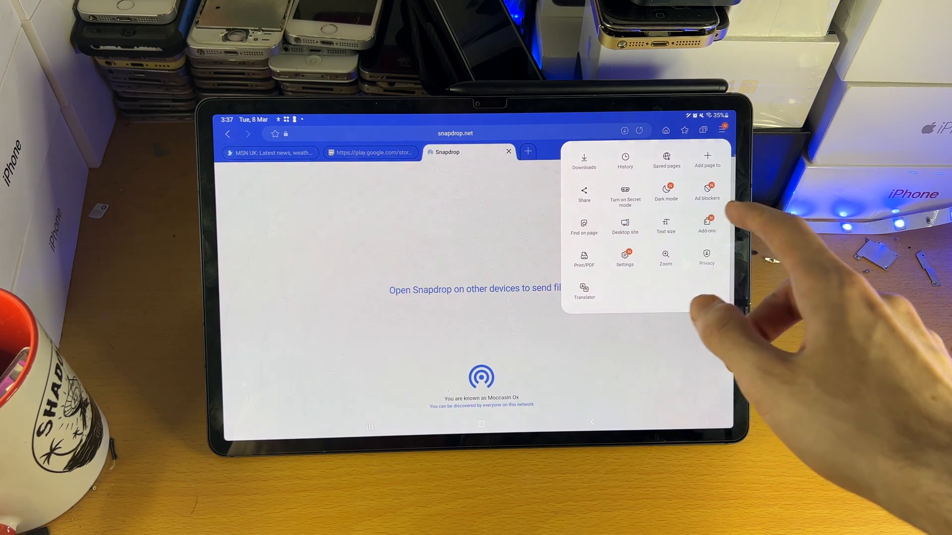
{"action": "left_click", "coordinate": [706, 226]}
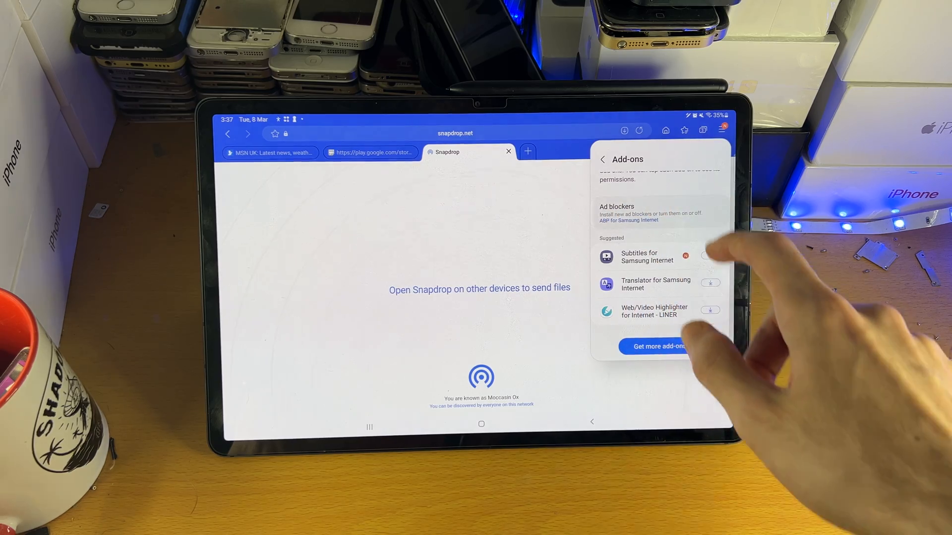
{"action": "left_click", "coordinate": [628, 220]}
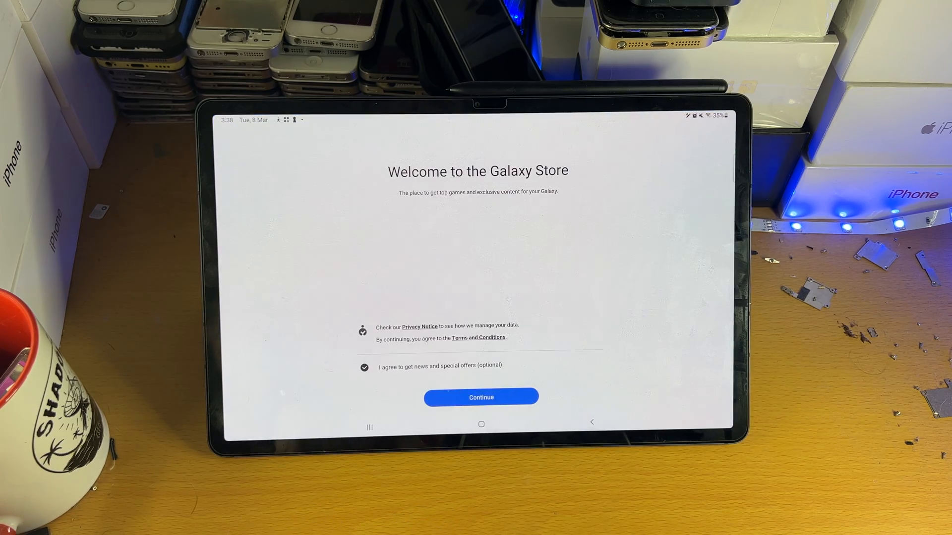
Accept the Galaxy Store welcome terms and open the installed ABP for Samsung Internet.
{"action": "left_click", "coordinate": [481, 397]}
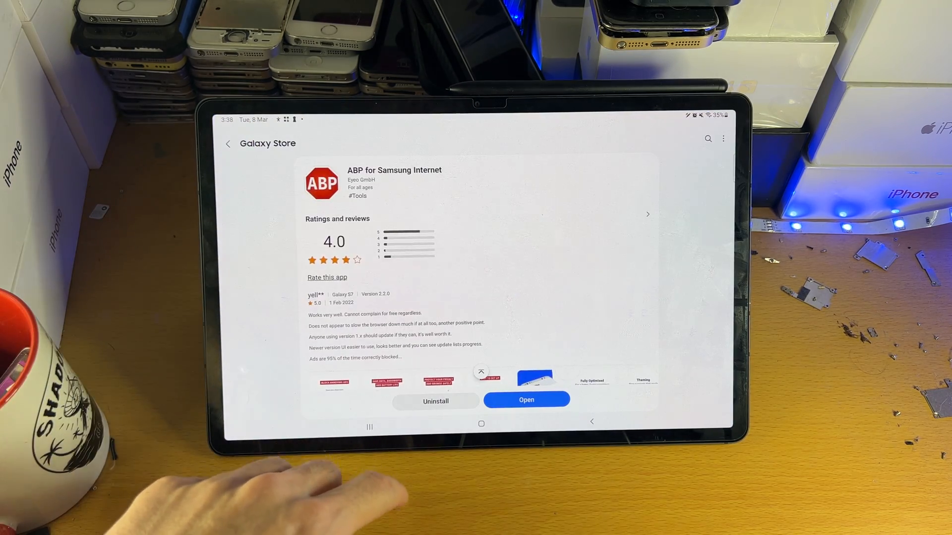
{"action": "left_click", "coordinate": [369, 422]}
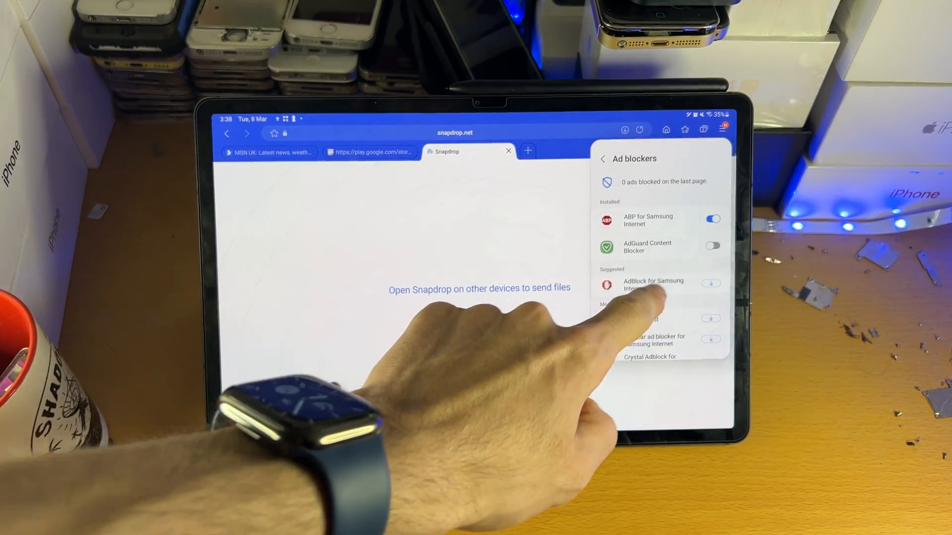
Return from Ad blockers to the Add-ons overview with ABP enabled.
{"action": "left_click", "coordinate": [601, 159]}
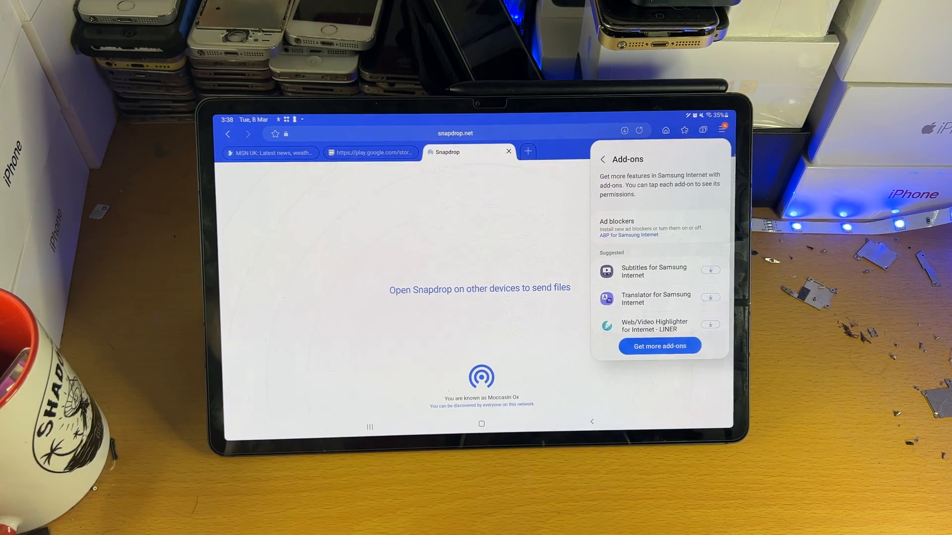